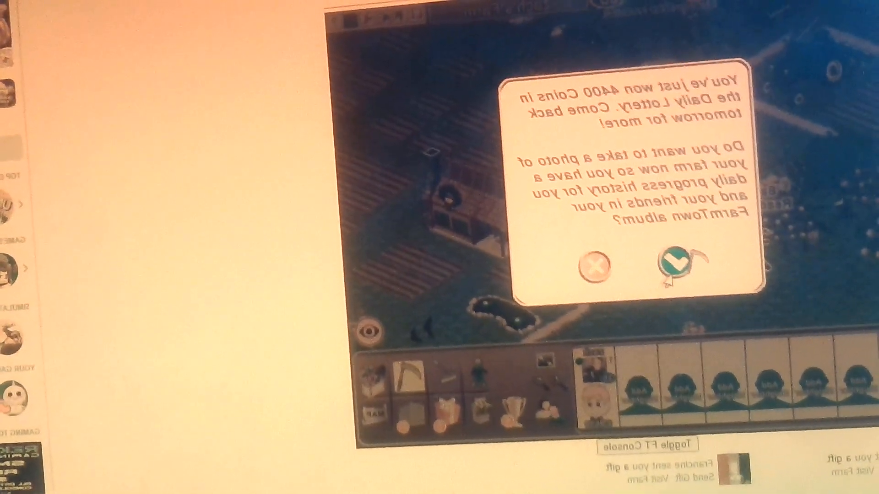
Accept the 4400-coin lottery farm photo, then skip publishing so the farm shows again
left_click(676, 267)
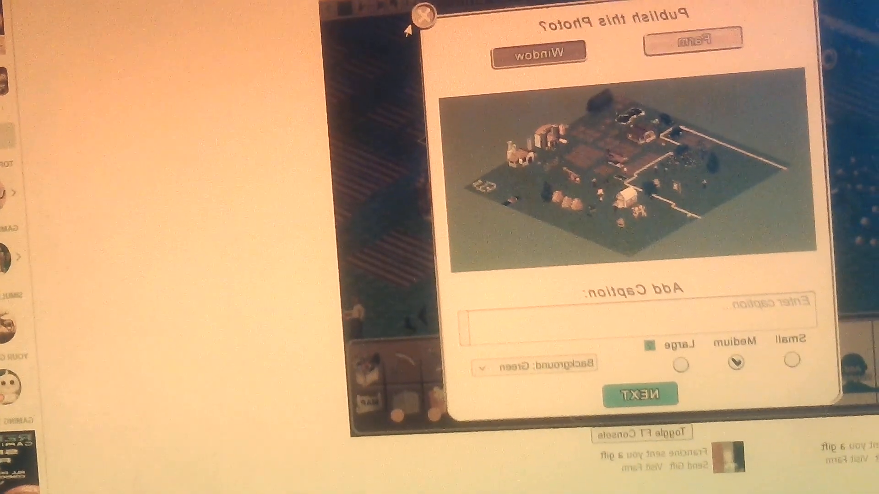
left_click(419, 16)
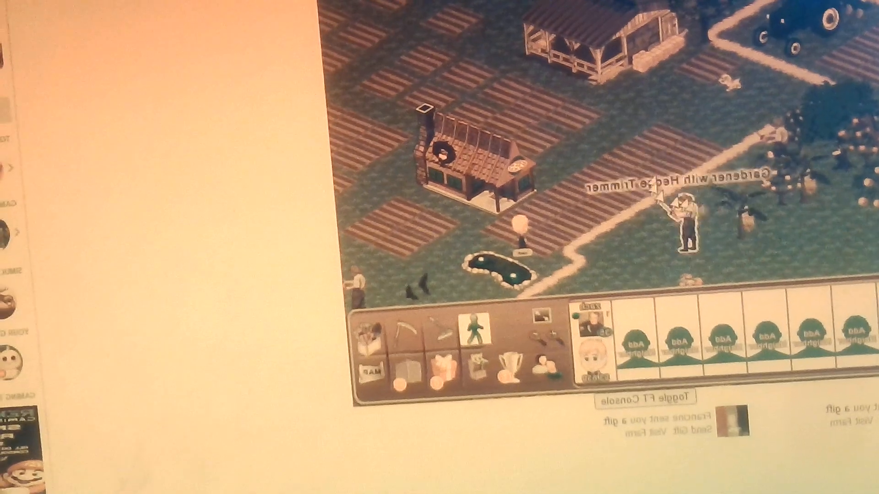